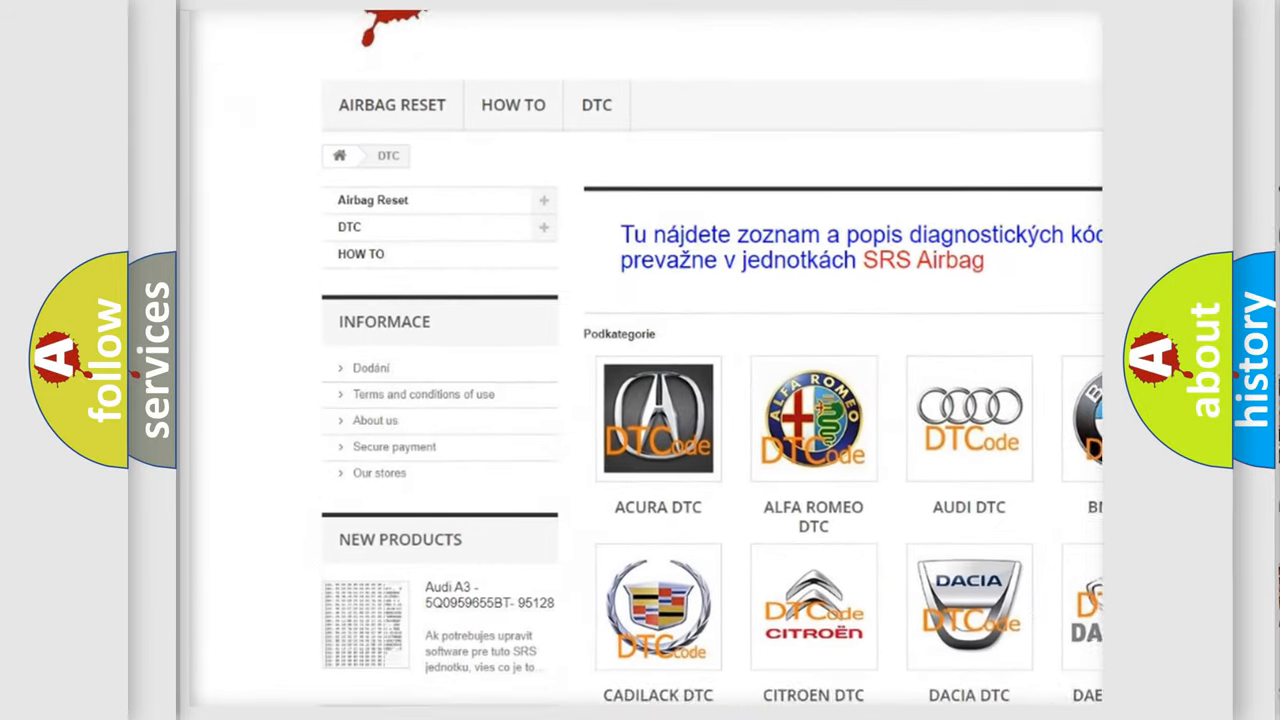
scroll("down", 3)
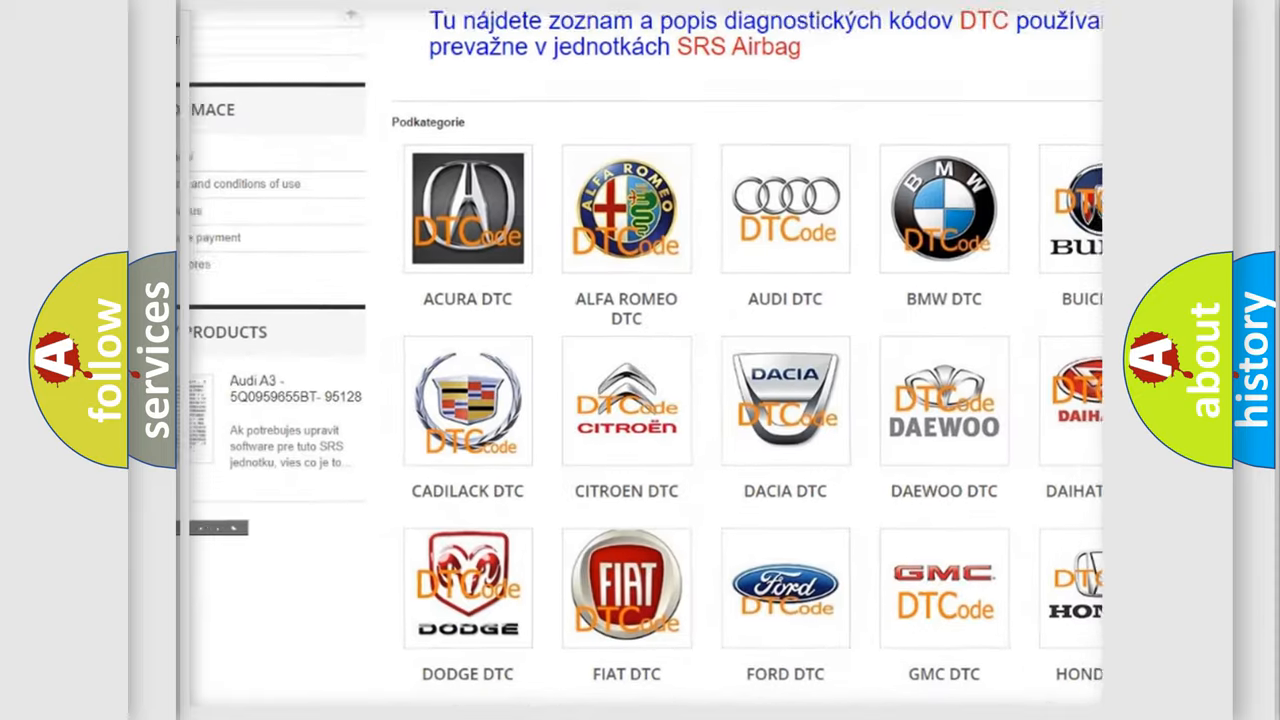
scroll("down", 3)
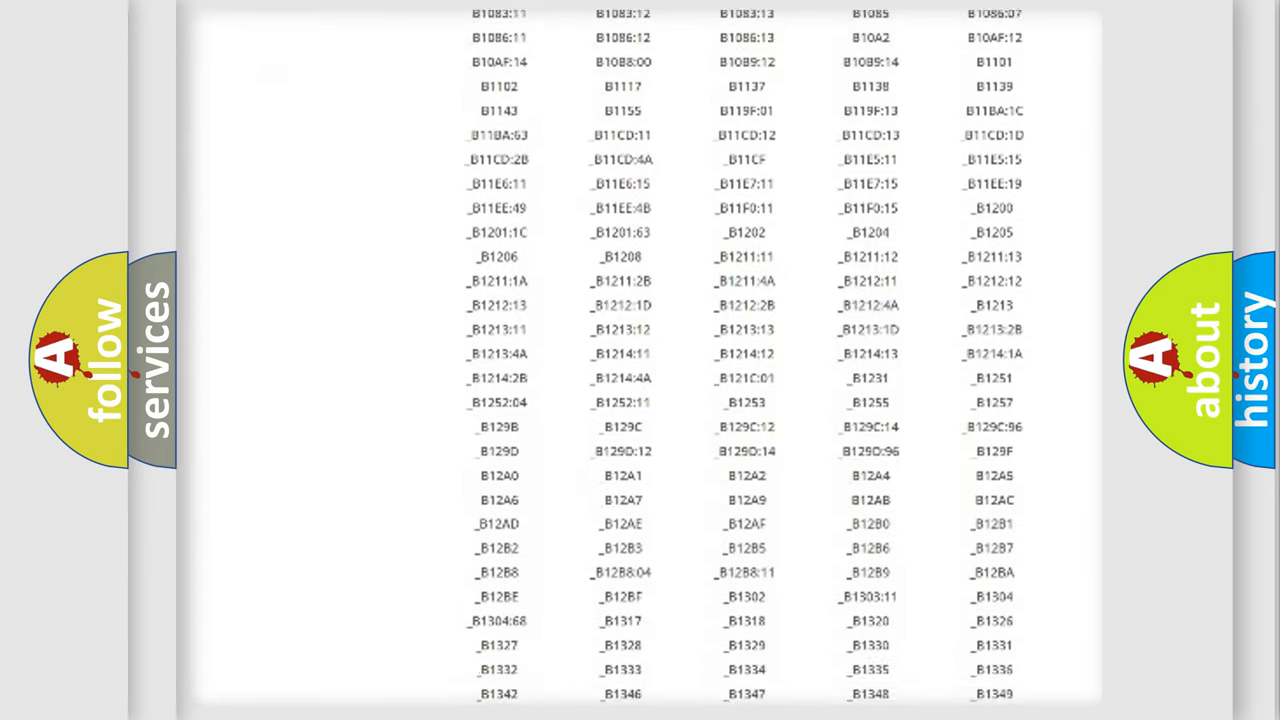
scroll("down", 3)
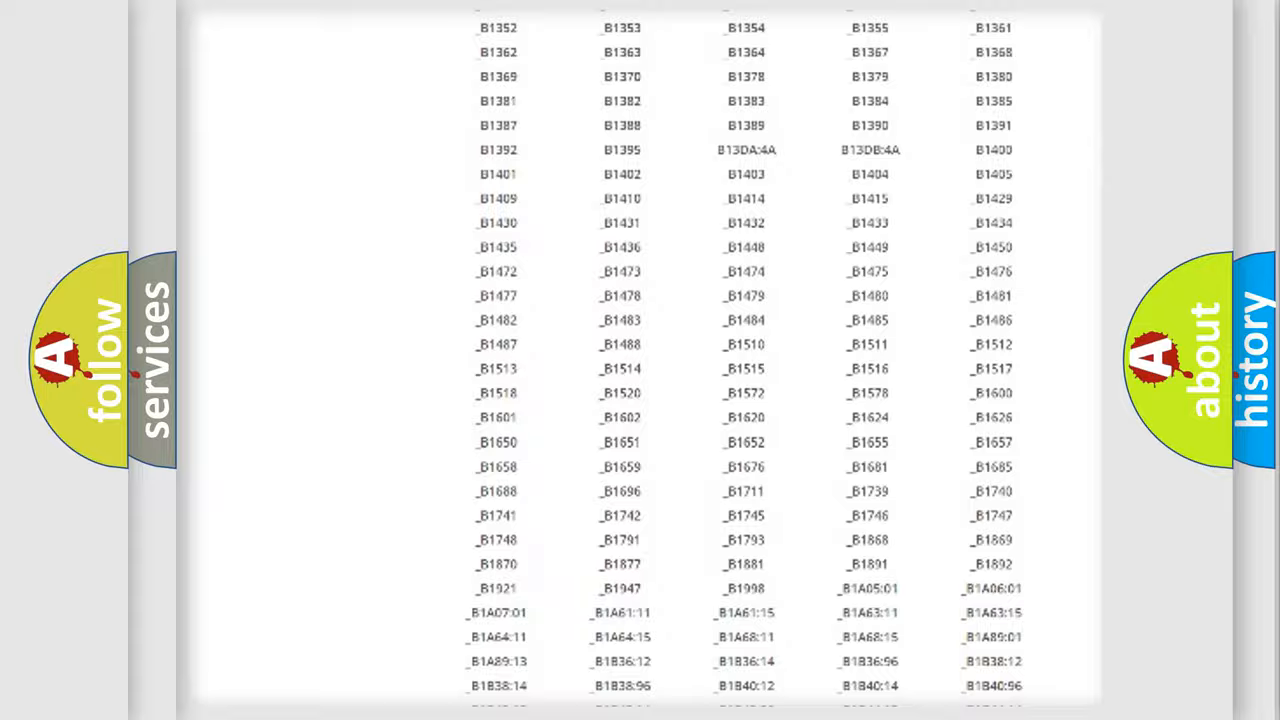